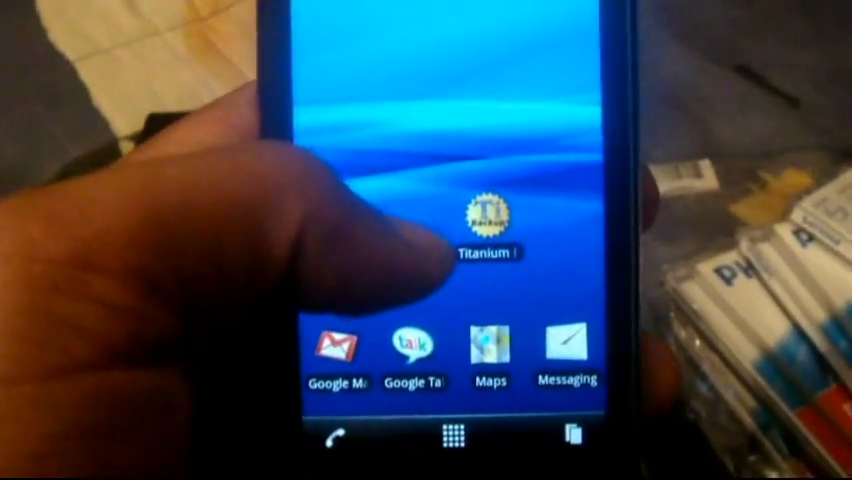
# - Launch Titanium Backup from its icon on the Sony Ericsson phone's Android home screen
pyautogui.click(487, 215)
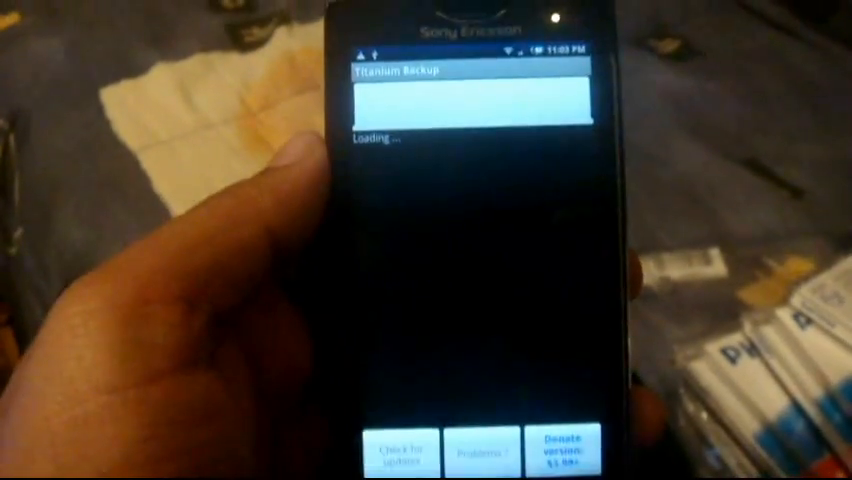